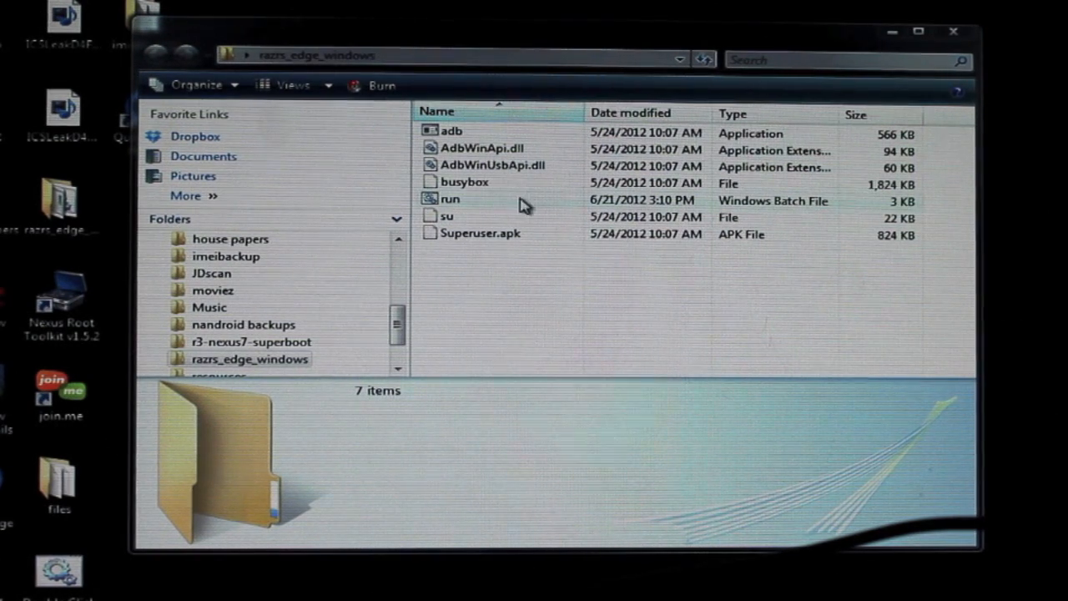
# Step: Launch run.bat to start the Razr ICS root exploit in Command Prompt, paused at 'Press any key'
pyautogui.doubleClick(449, 199)
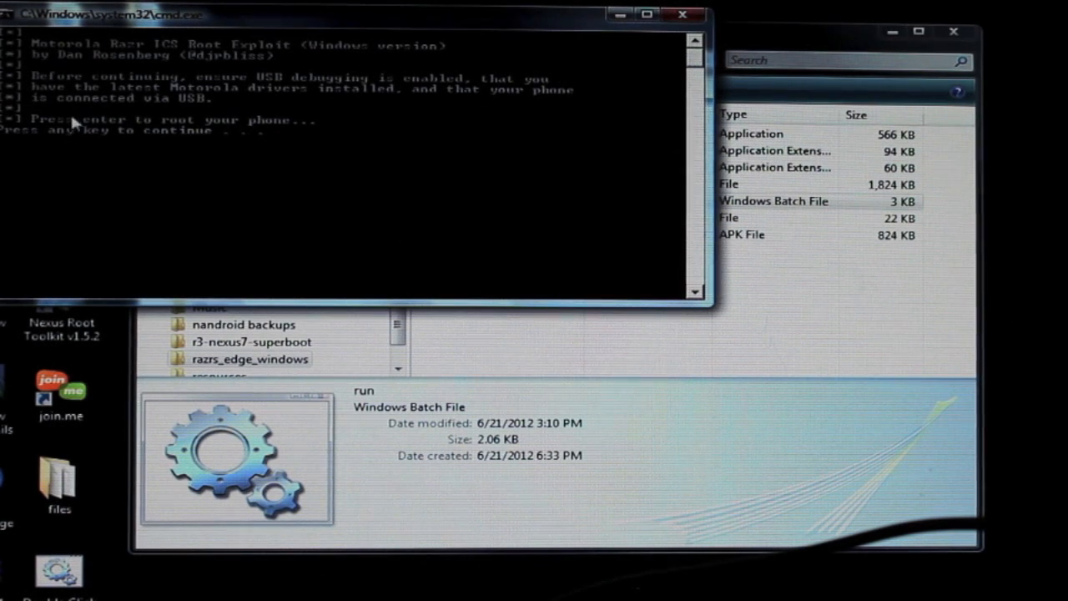
pyautogui.moveTo(434, 232)
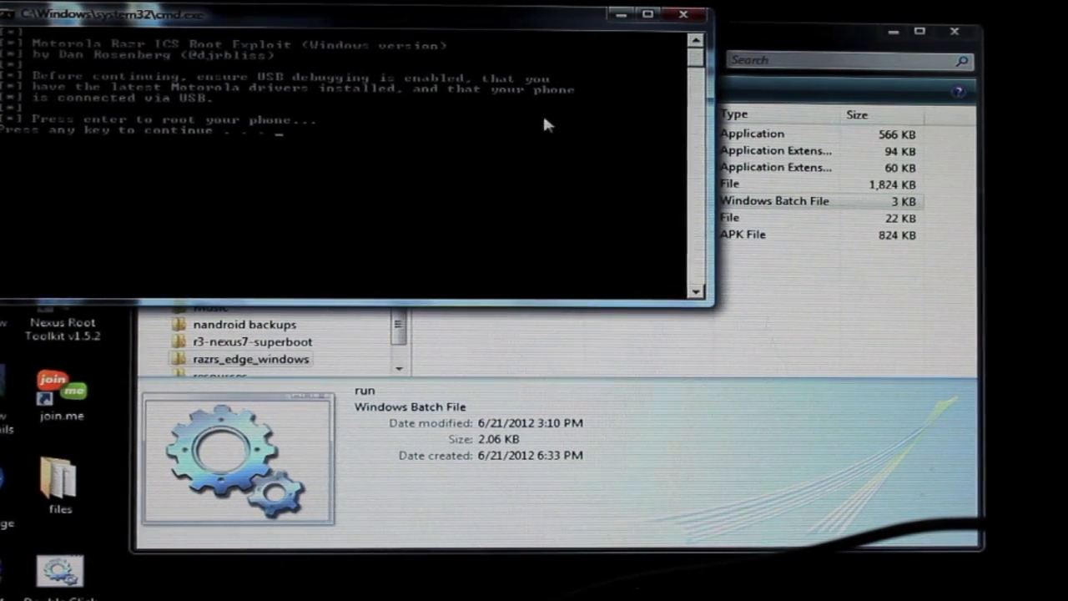
pyautogui.moveTo(341, 244)
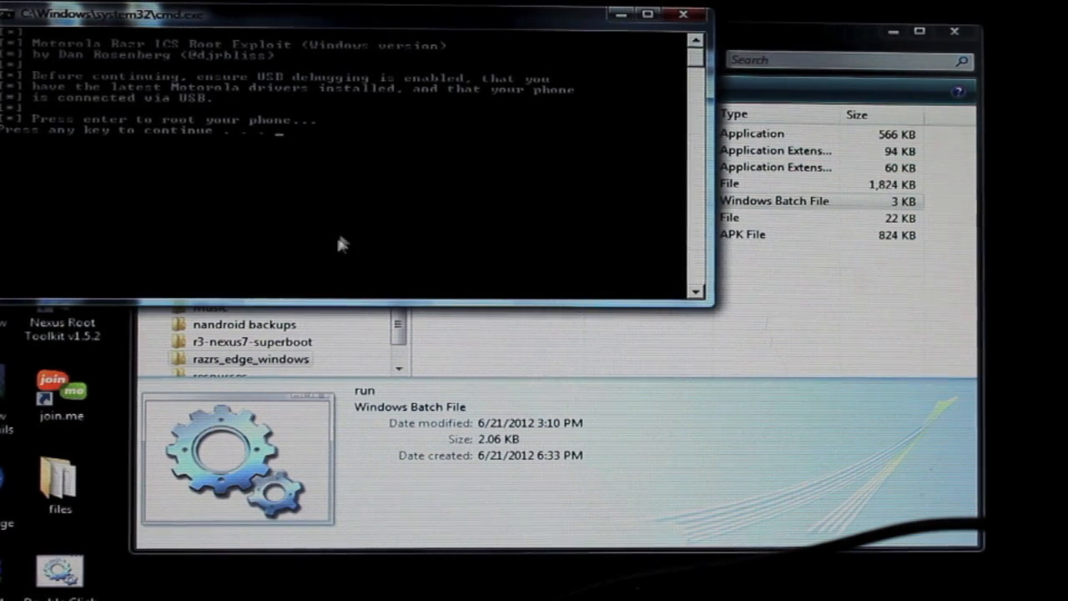